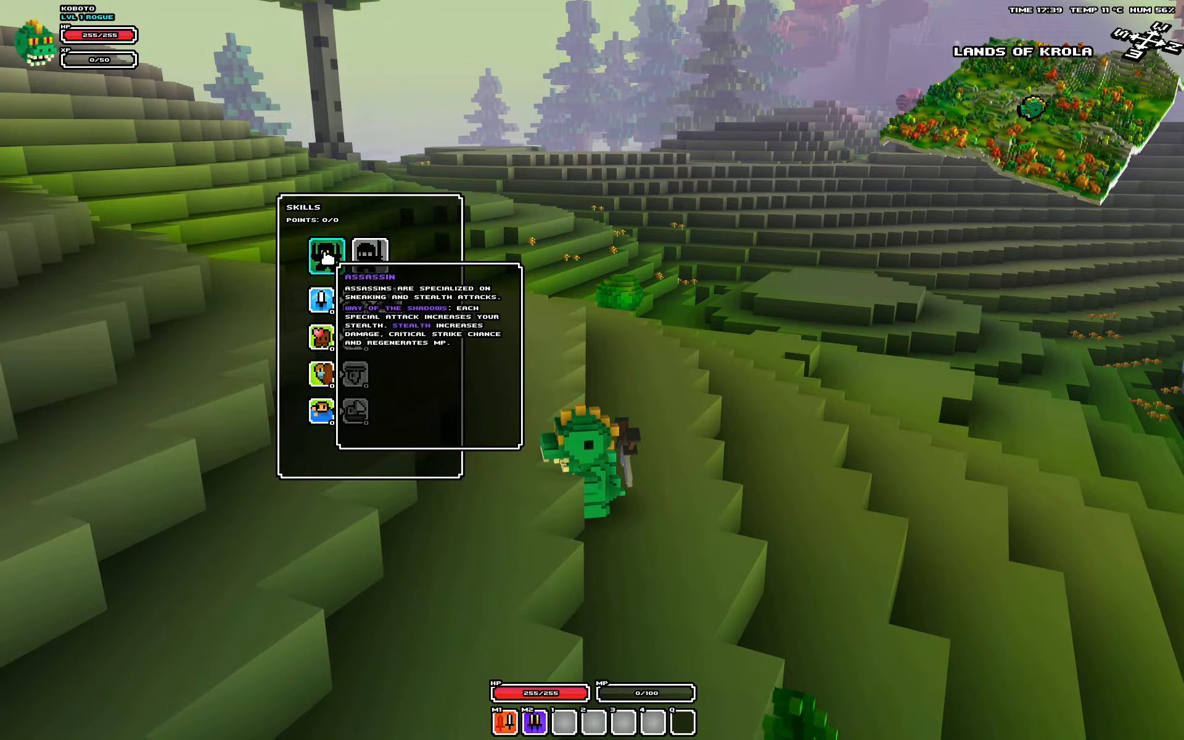
pyautogui.moveTo(328, 312)
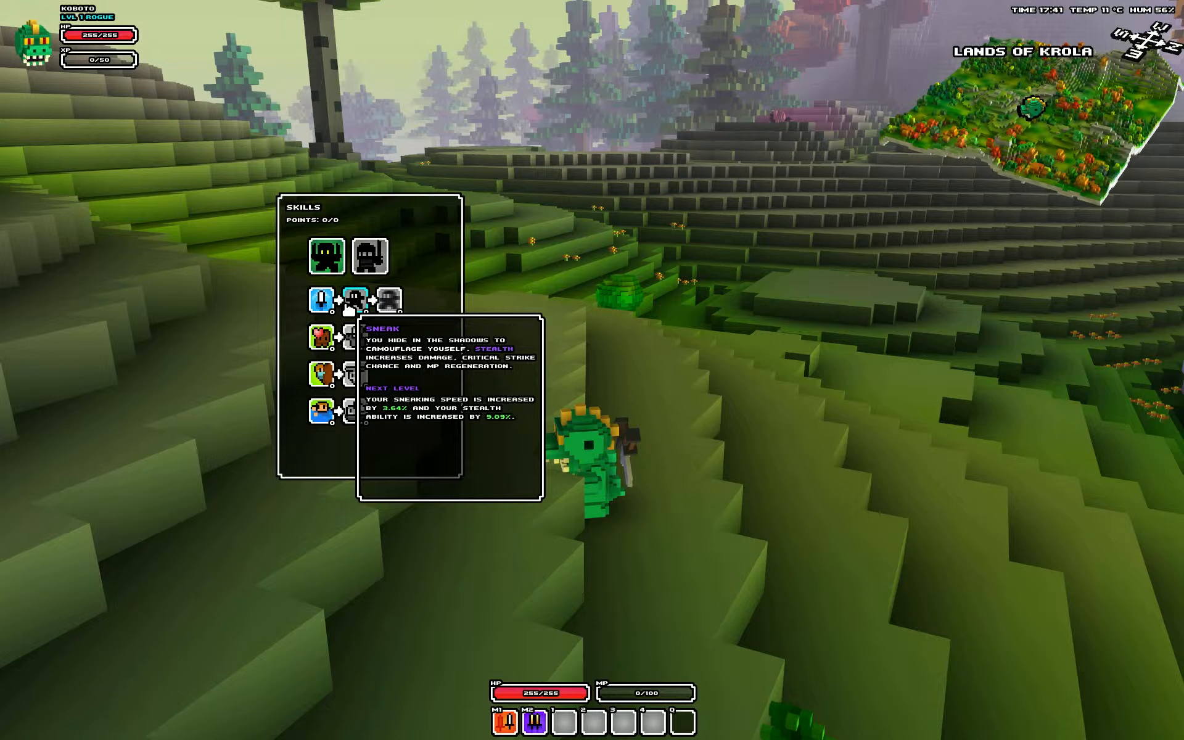
pyautogui.moveTo(388, 299)
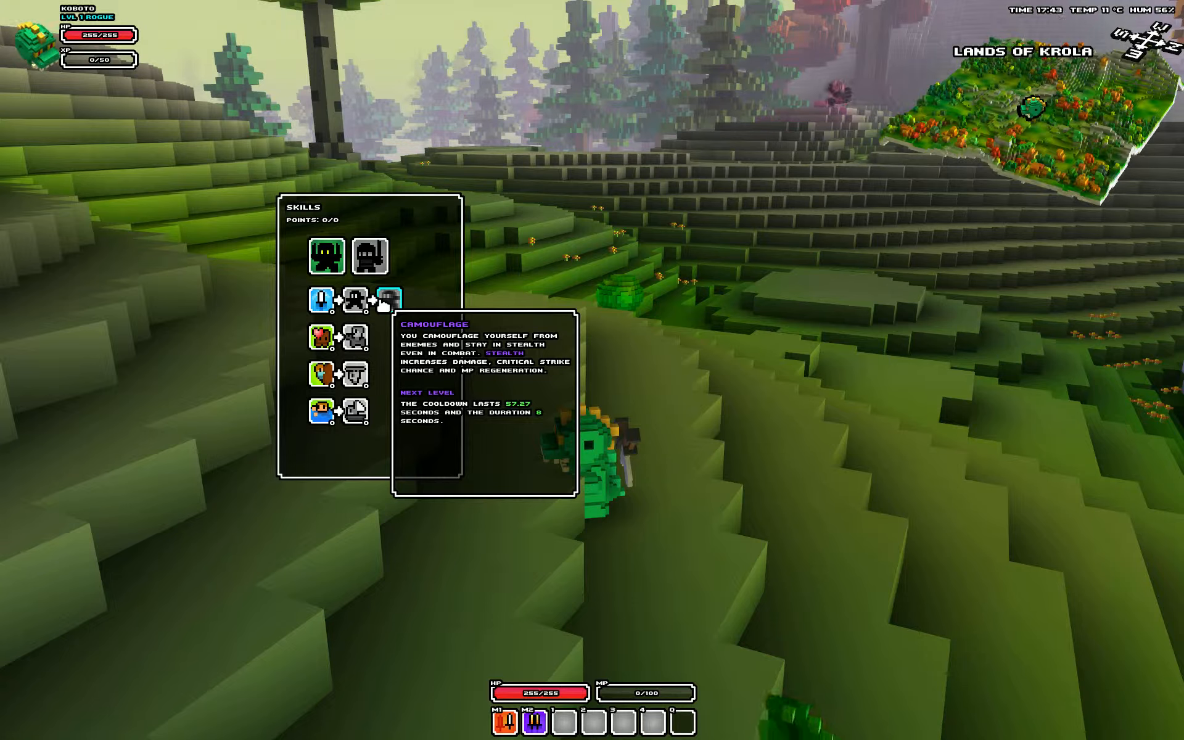
pyautogui.moveTo(375, 261)
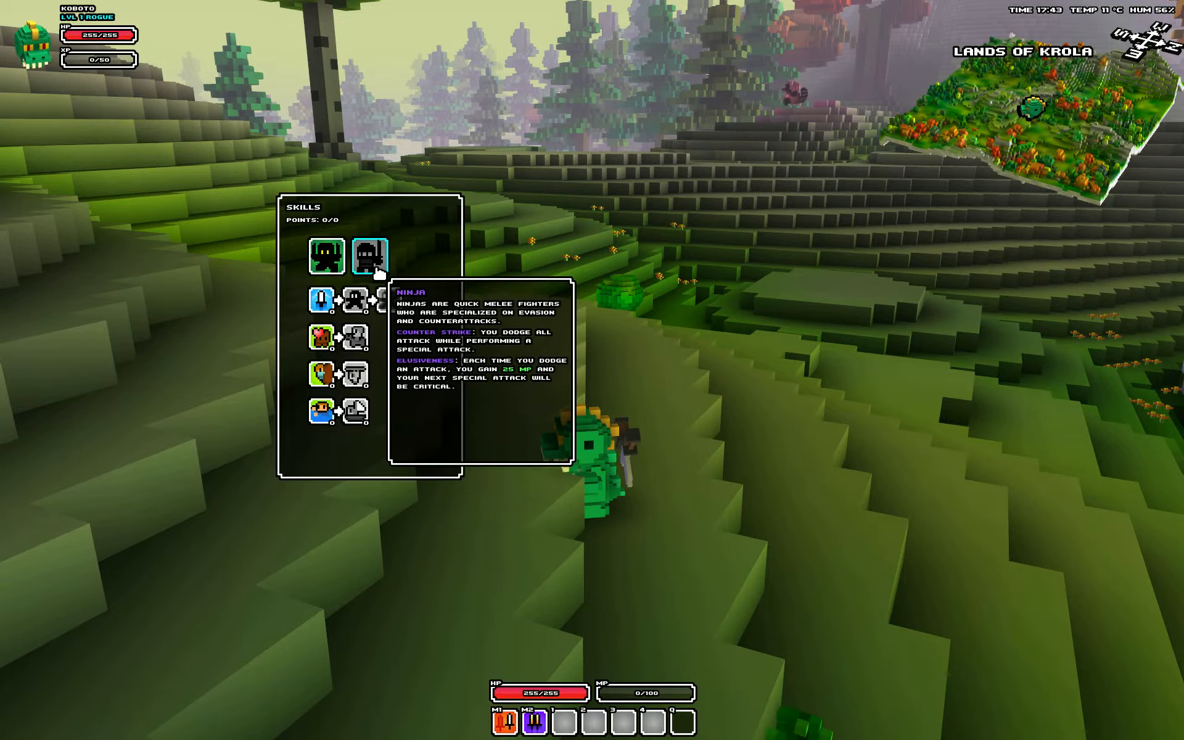
# Step: Select the Ninja specialization and bring up the Shuriken Attack skill tooltip
pyautogui.click(325, 300)
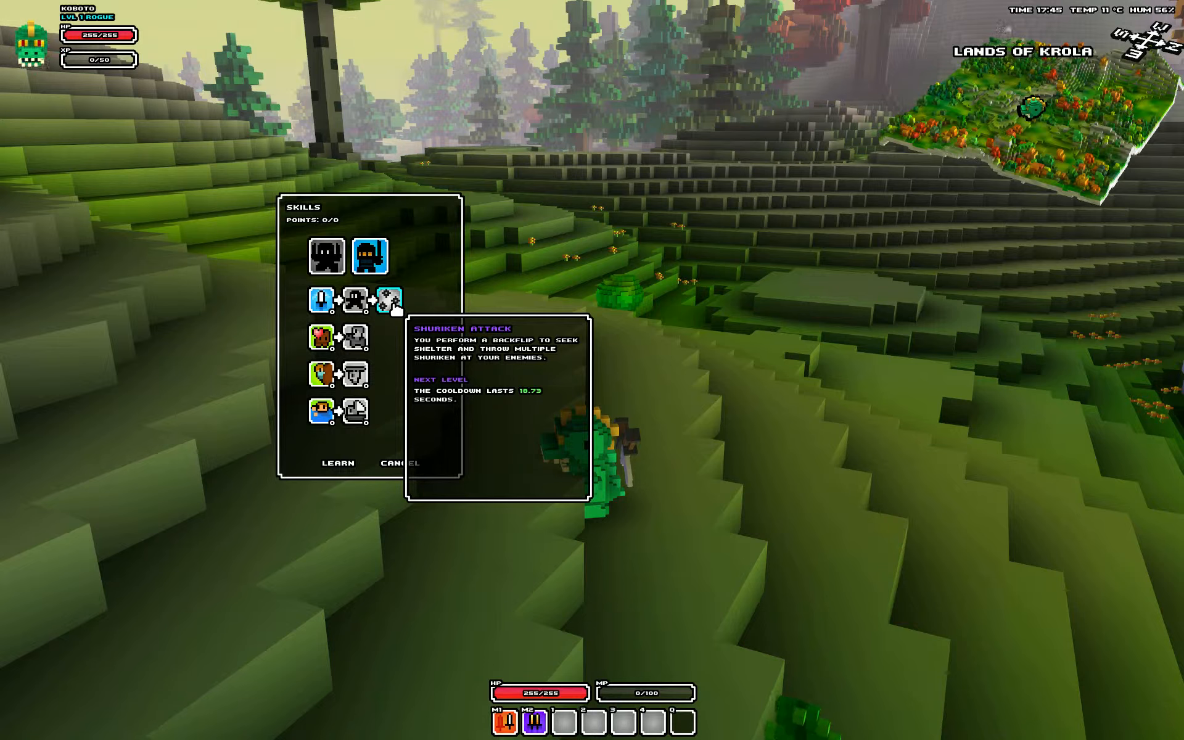
pyautogui.moveTo(381, 263)
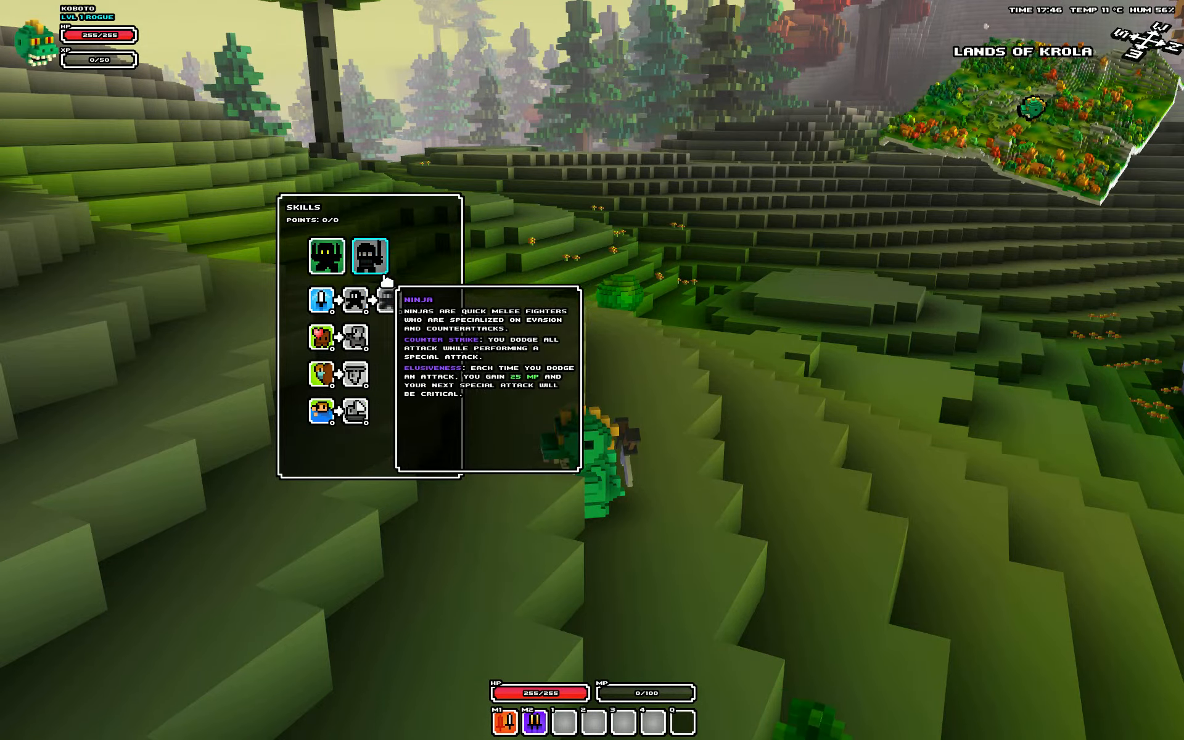
pyautogui.click(385, 304)
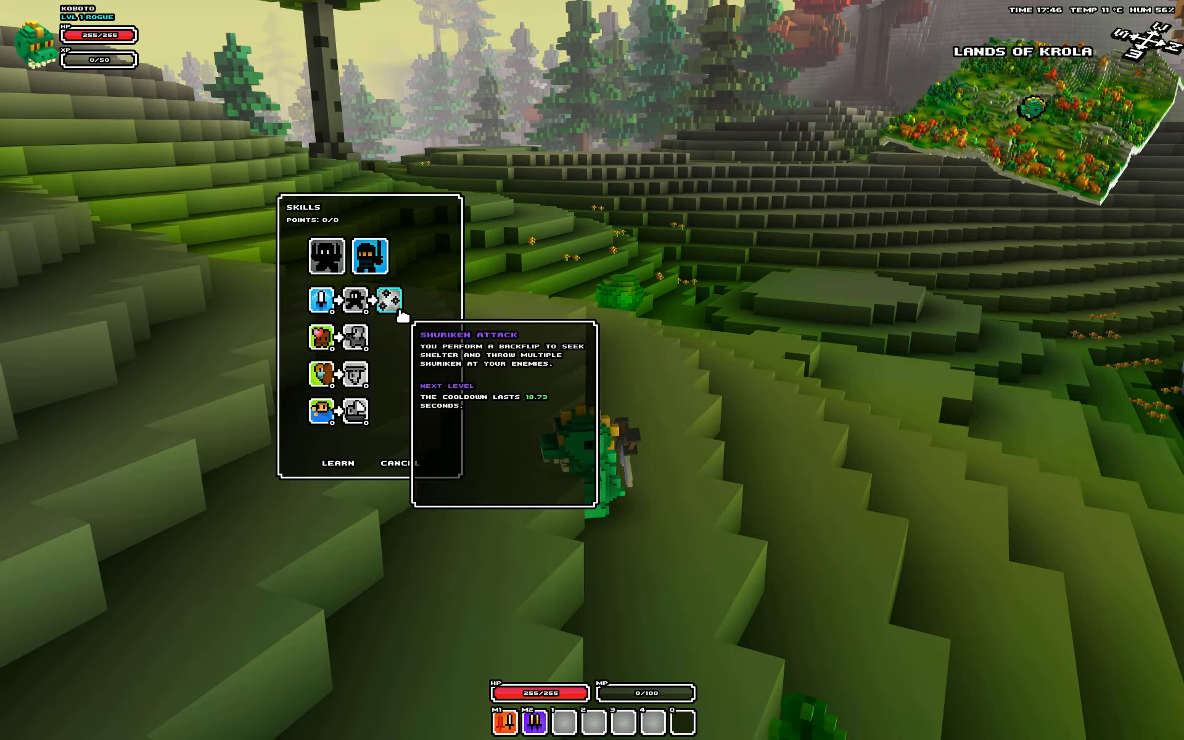